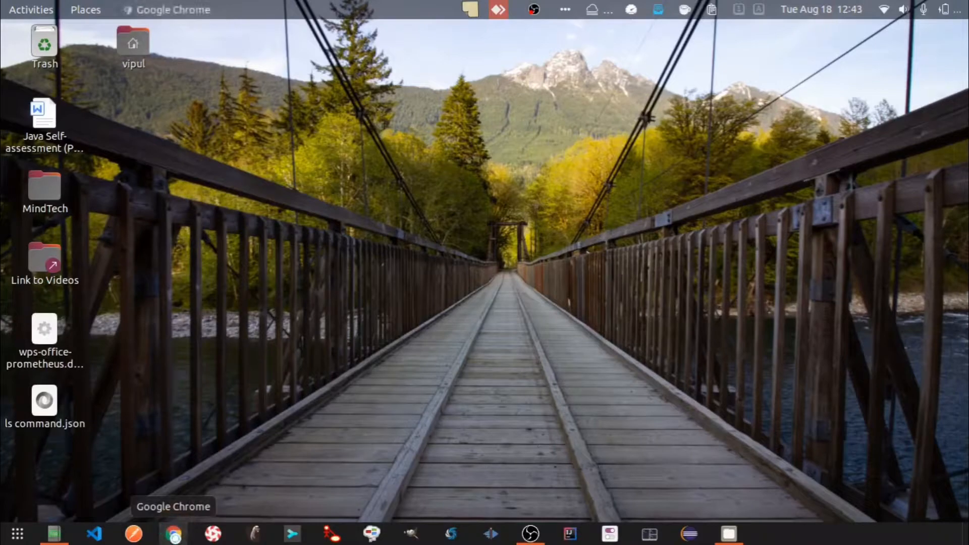
Step: Search Google in Chrome for 'download dropbox'
{"action": "left_click", "coordinate": [173, 533]}
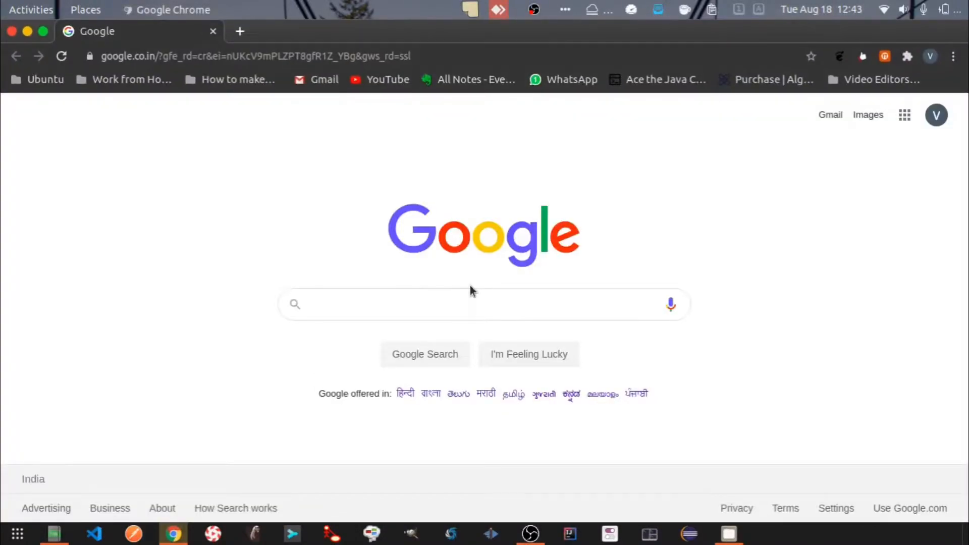
{"action": "type", "text": "download"}
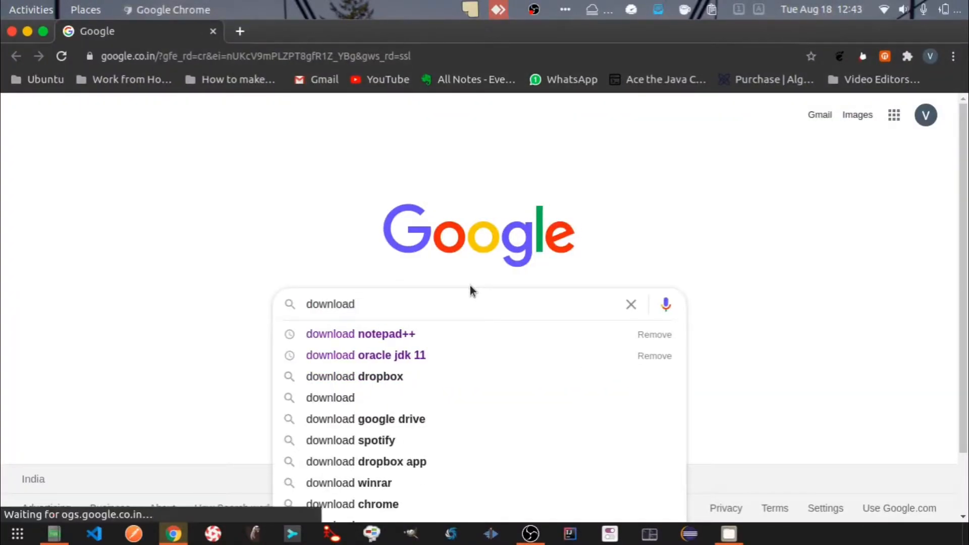
{"action": "type", "text": "drop"}
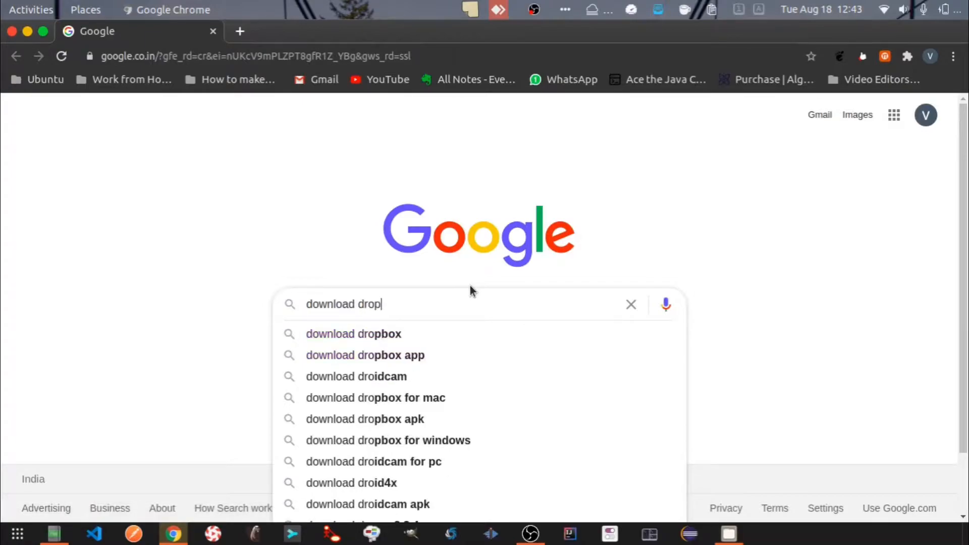
{"action": "left_click", "coordinate": [353, 334]}
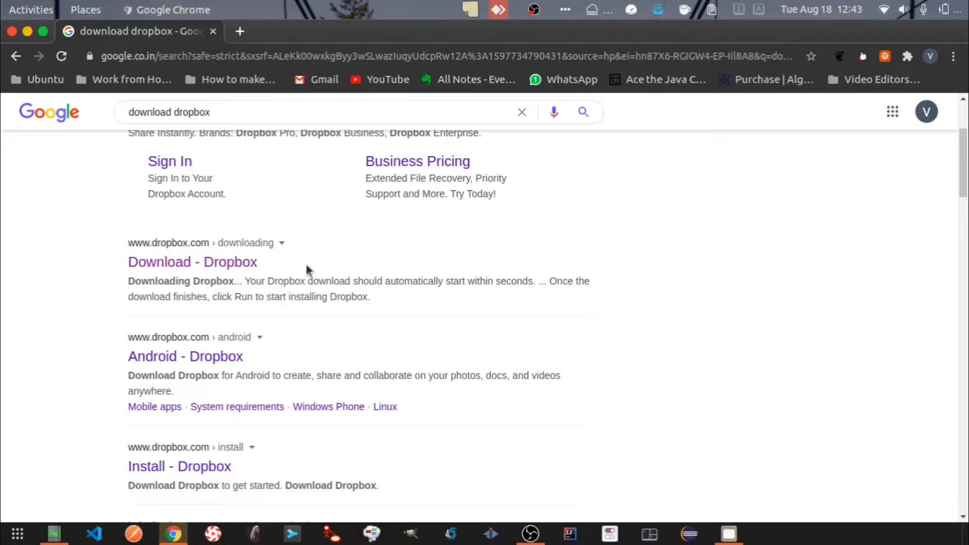
Step: Download the 64-bit Ubuntu .deb package from the Dropbox Linux install page and keep the file
{"action": "left_click", "coordinate": [193, 262]}
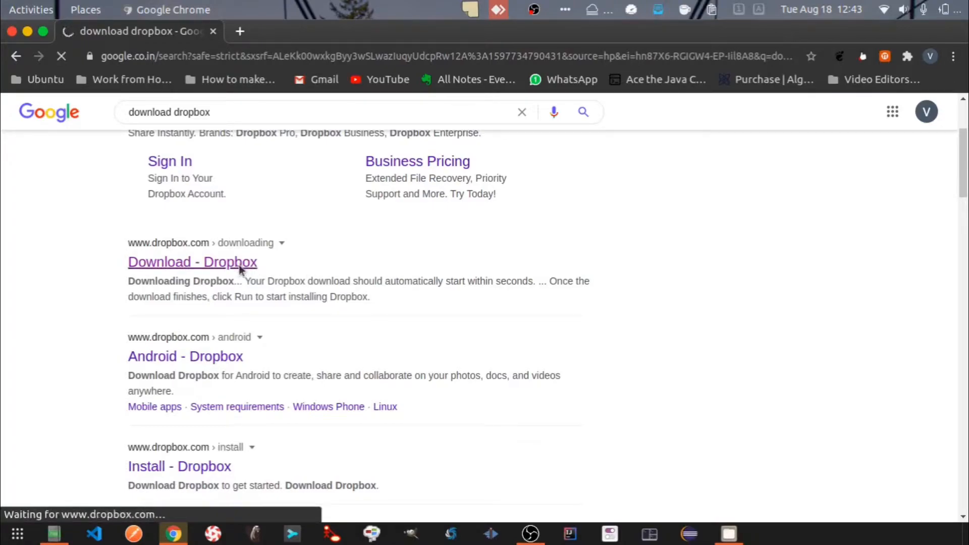
{"action": "left_click", "coordinate": [192, 262]}
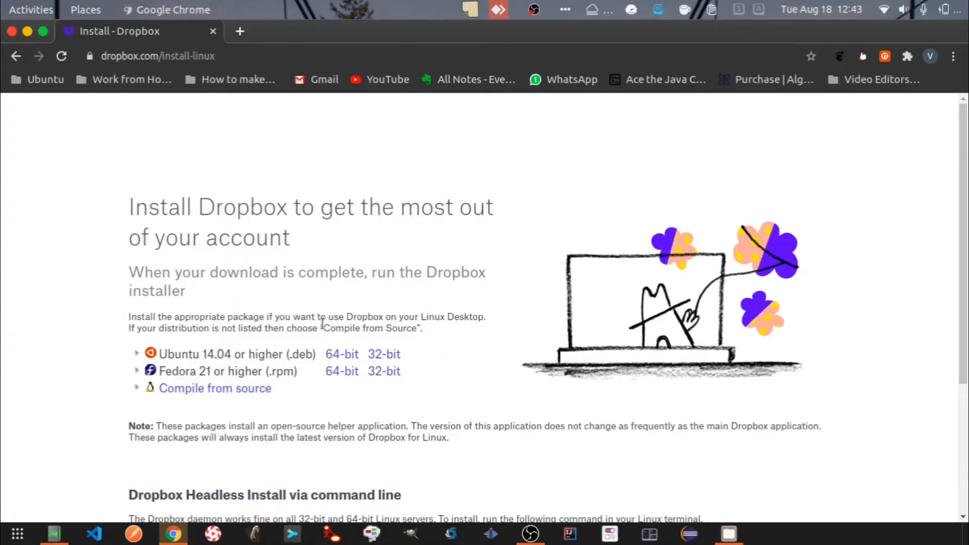
{"action": "left_click", "coordinate": [342, 353]}
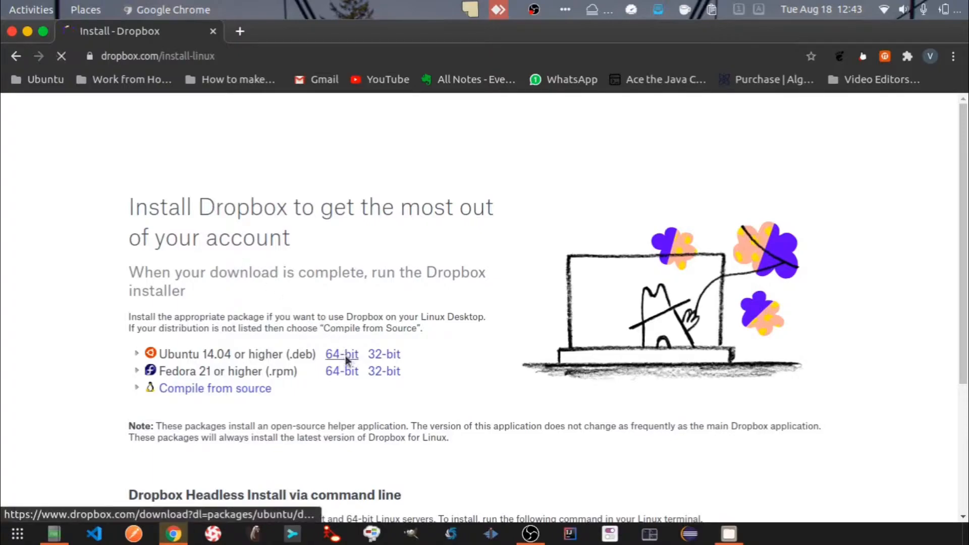
{"action": "left_click", "coordinate": [341, 353]}
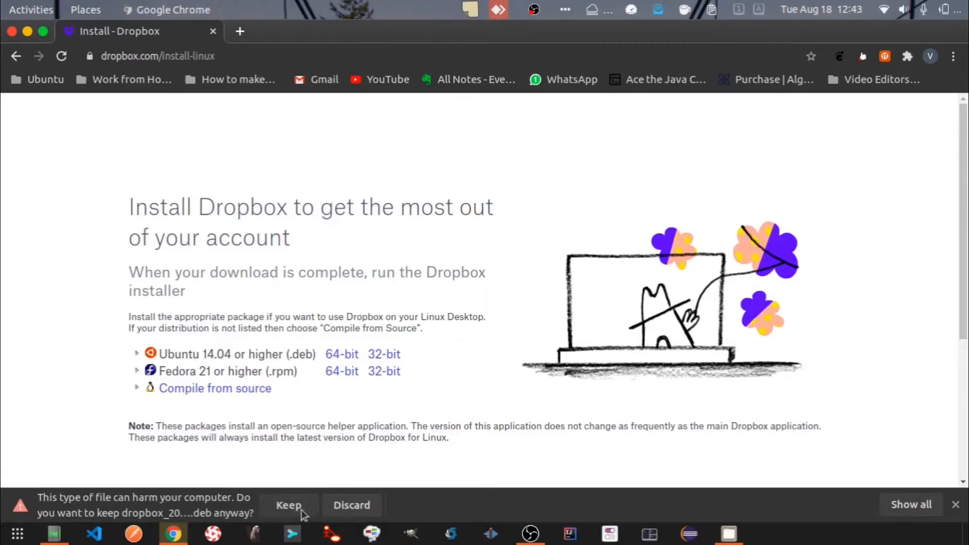
{"action": "left_click", "coordinate": [289, 505]}
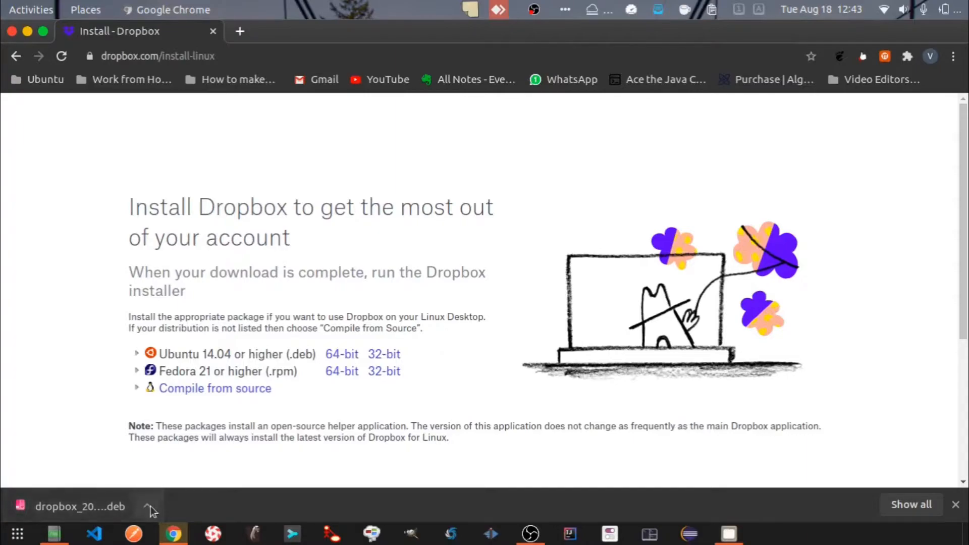
{"action": "left_click", "coordinate": [148, 507]}
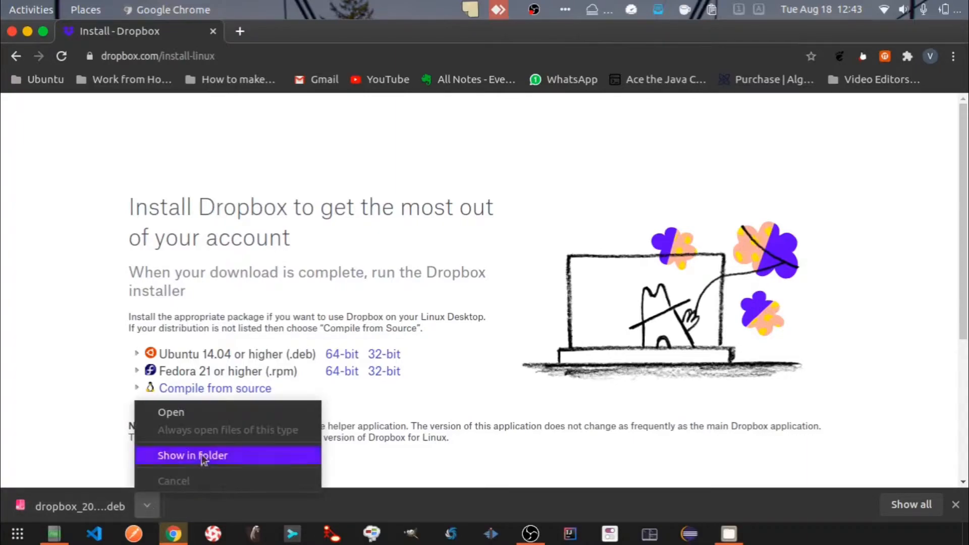
Step: Show dropbox_2020.03.04_amd64.deb in Downloads and open it with GDebi Package Installer
{"action": "left_click", "coordinate": [192, 455]}
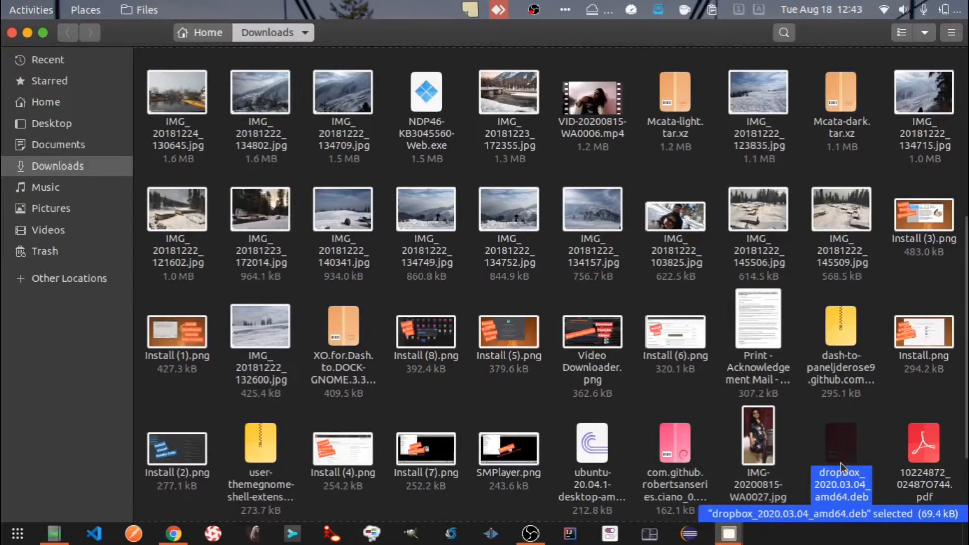
{"action": "right_click", "coordinate": [841, 464]}
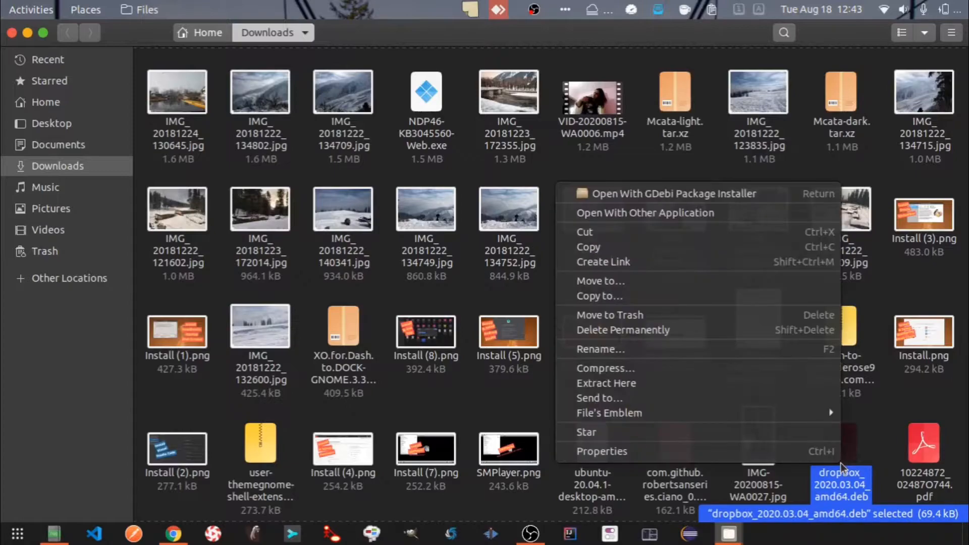
{"action": "mouse_move", "coordinate": [645, 213]}
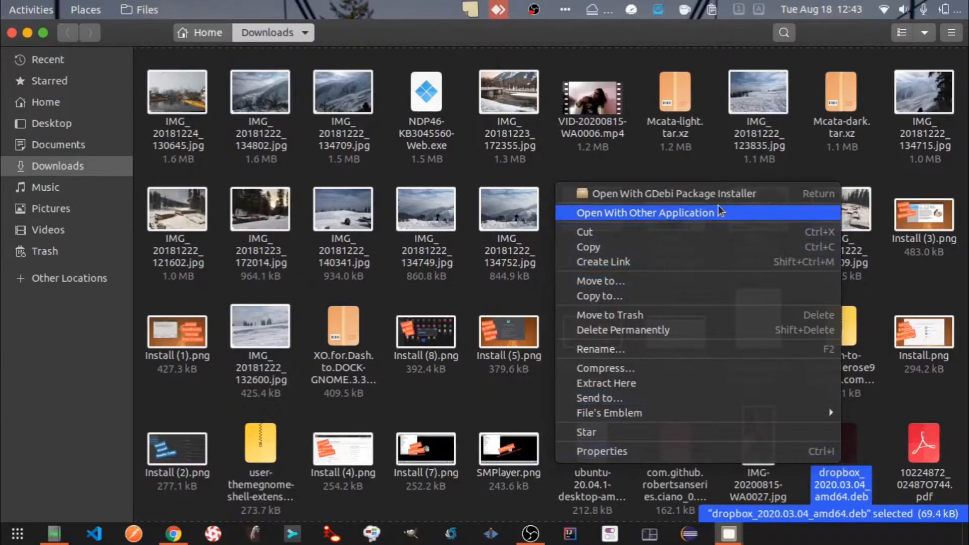
{"action": "left_click", "coordinate": [661, 193]}
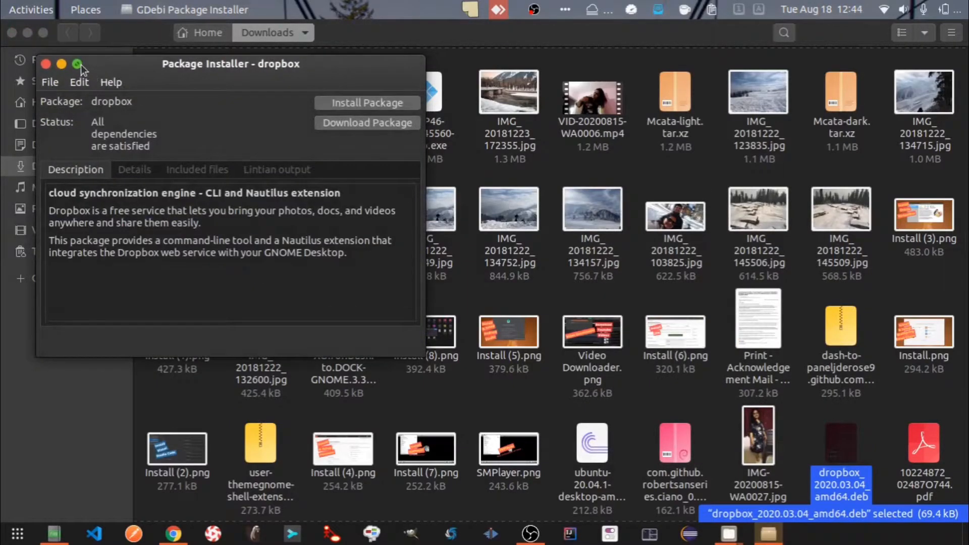
Step: Install the Dropbox package in GDebi, authenticating with the account password
{"action": "left_click", "coordinate": [78, 64]}
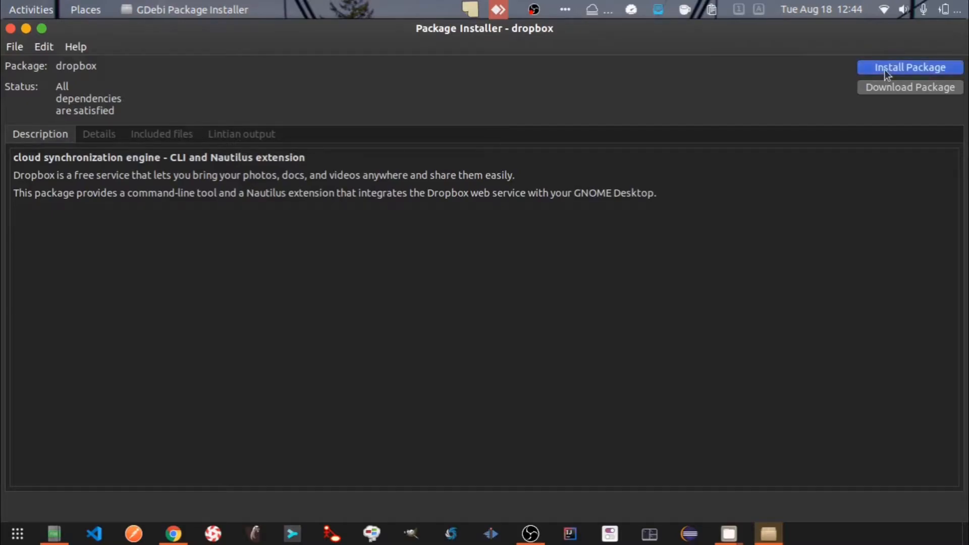
{"action": "left_click", "coordinate": [910, 67]}
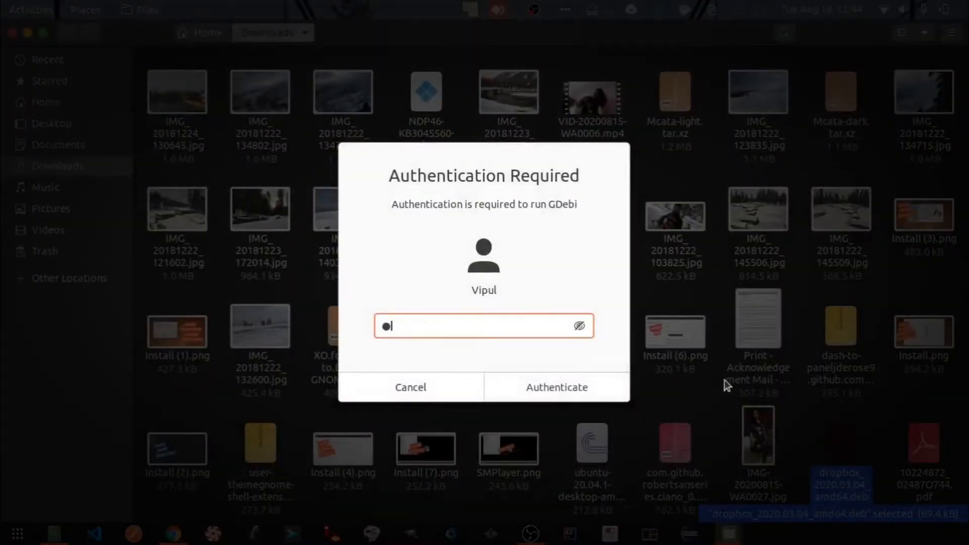
{"action": "type", "text": "password"}
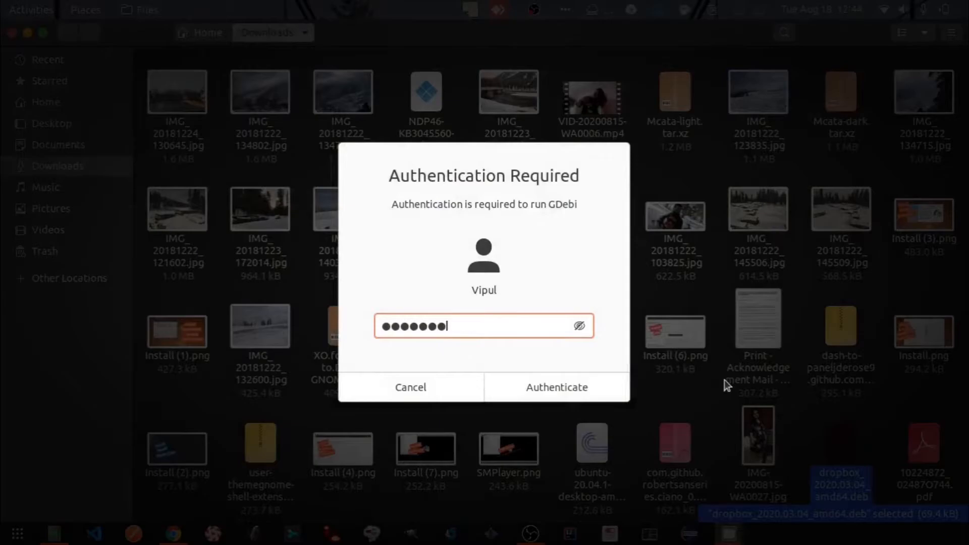
{"action": "left_click", "coordinate": [560, 388]}
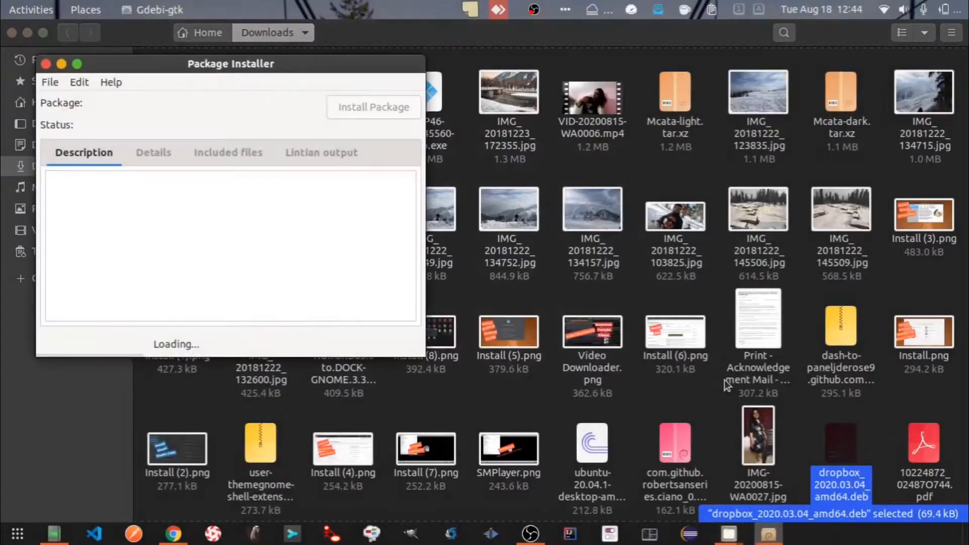
{"action": "left_click", "coordinate": [374, 107]}
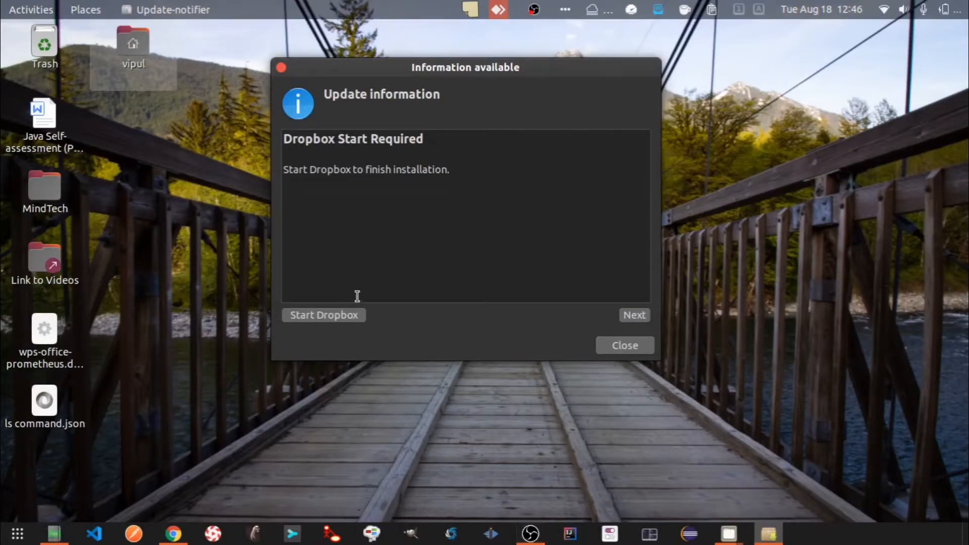
Step: Start Dropbox from the installer and accept downloading its proprietary daemon
{"action": "left_click", "coordinate": [323, 315]}
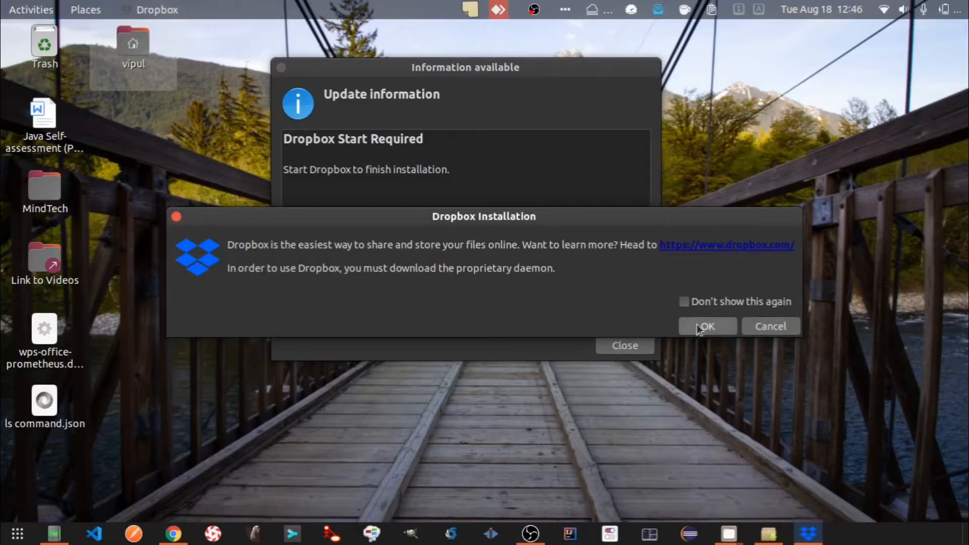
{"action": "left_click", "coordinate": [707, 327]}
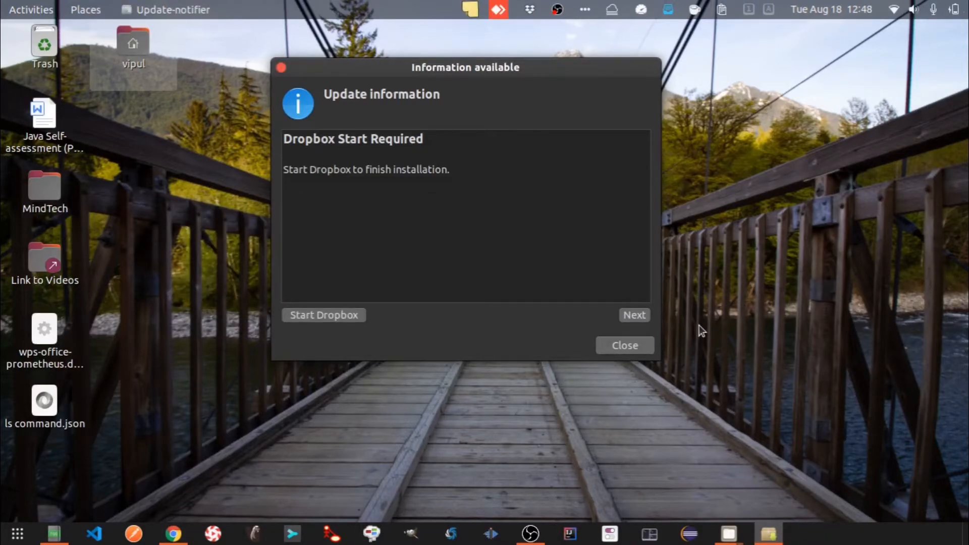
{"action": "left_click", "coordinate": [323, 314]}
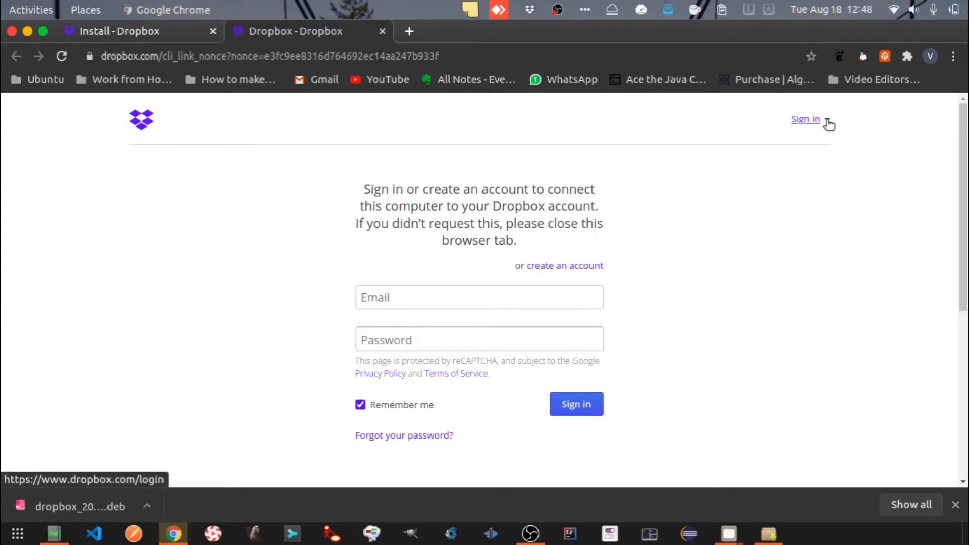
Step: Sign in to Dropbox with the Google account
{"action": "left_click", "coordinate": [806, 118]}
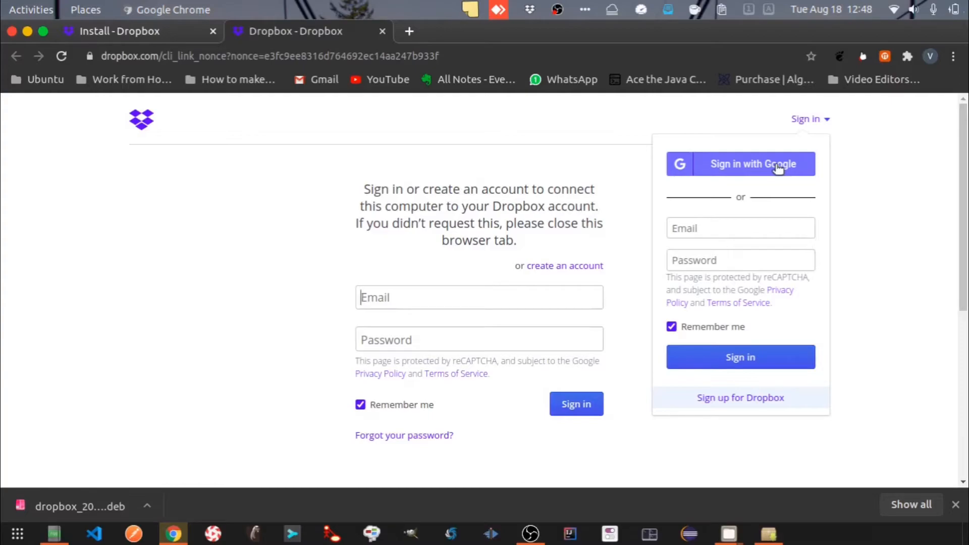
{"action": "left_click", "coordinate": [741, 164]}
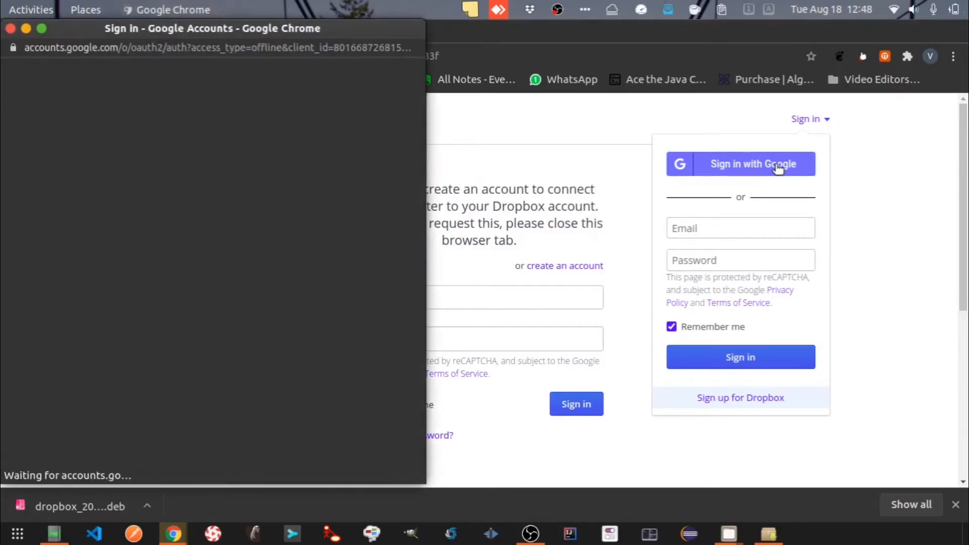
{"action": "left_click", "coordinate": [741, 164]}
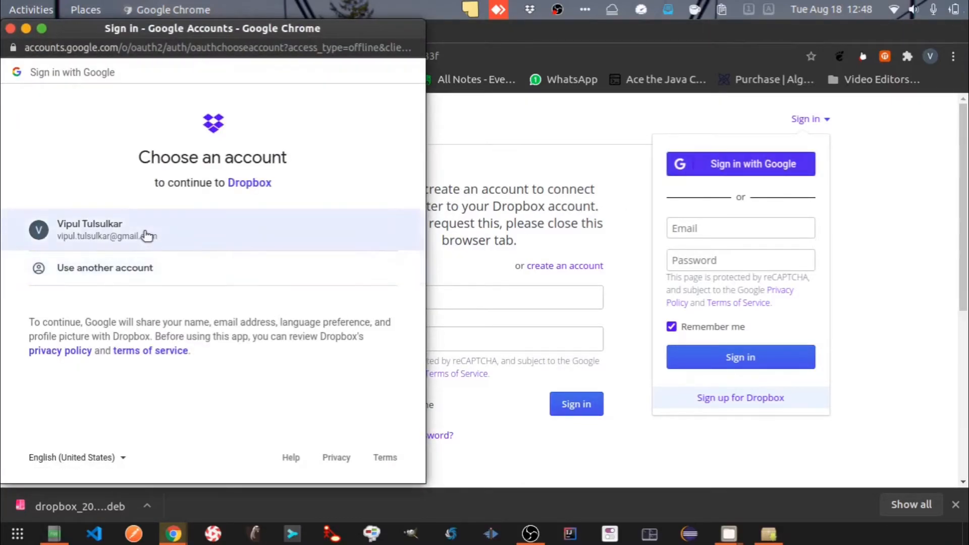
{"action": "left_click", "coordinate": [124, 230]}
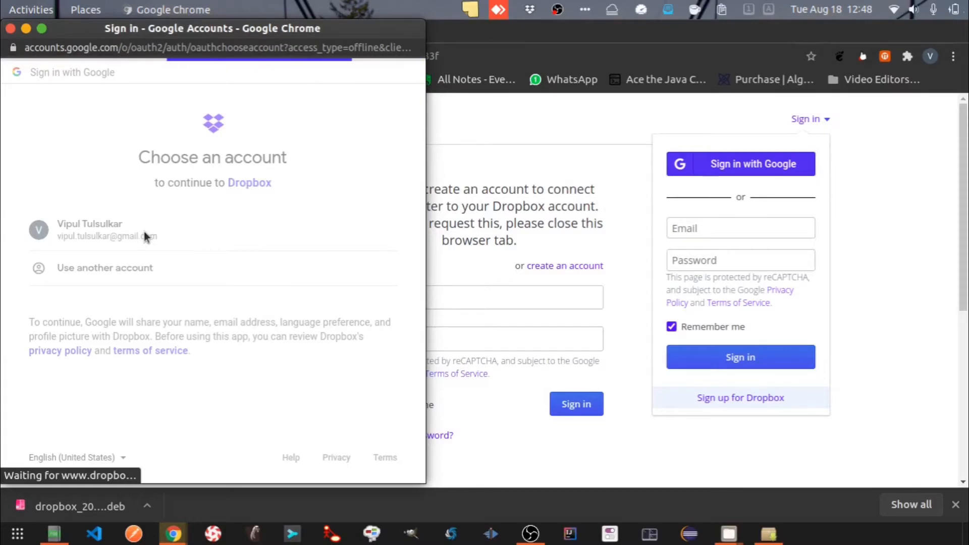
{"action": "left_click", "coordinate": [90, 230]}
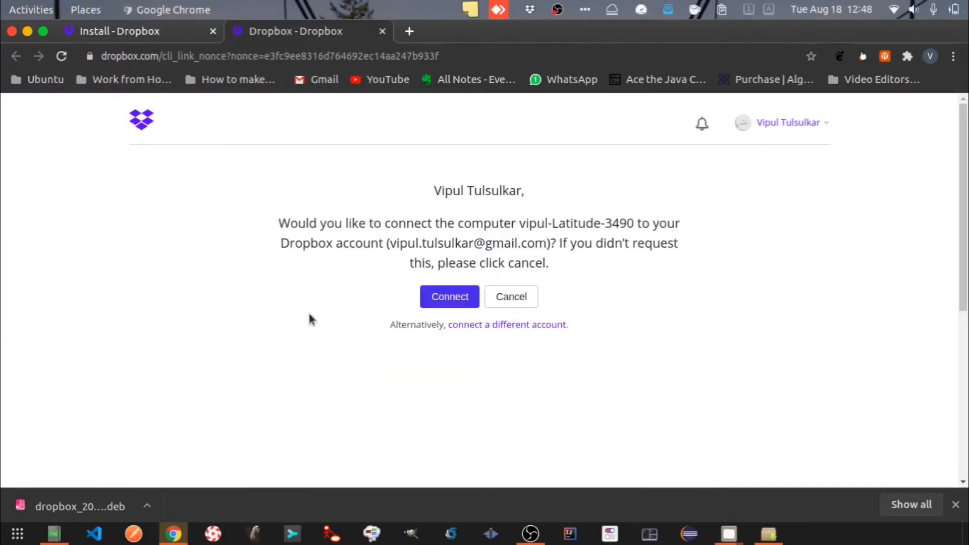
{"action": "mouse_move", "coordinate": [331, 317]}
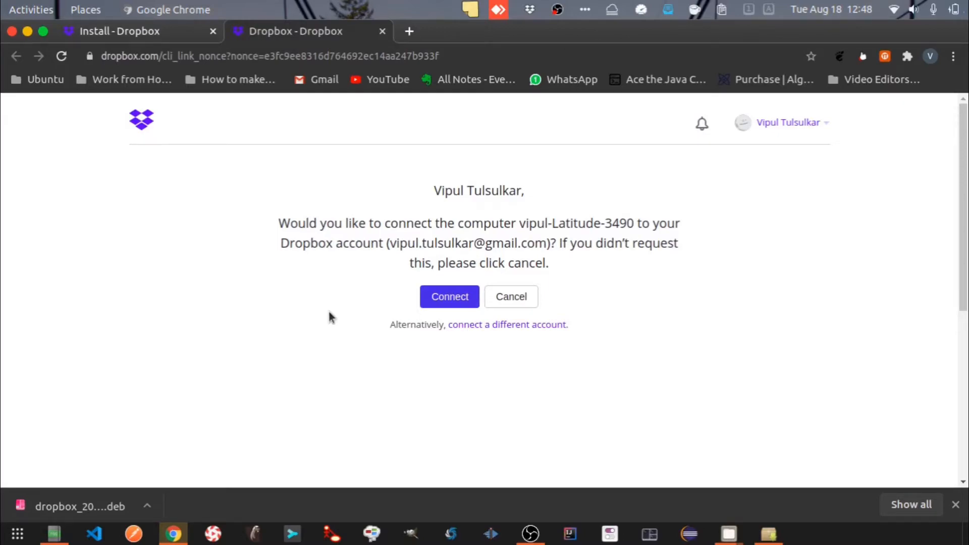
Step: Connect this computer to the Dropbox account and continue to the Dropbox home page
{"action": "left_click", "coordinate": [449, 297]}
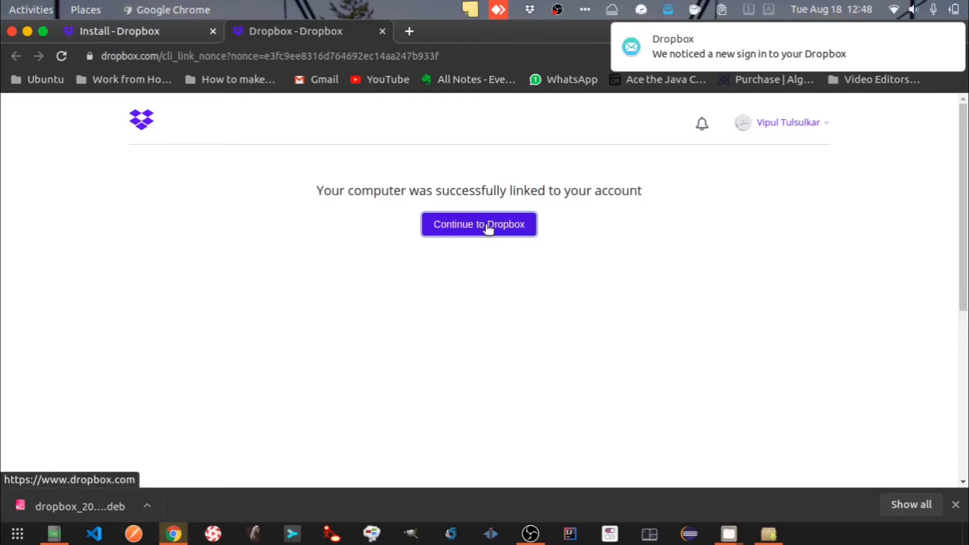
{"action": "left_click", "coordinate": [479, 223]}
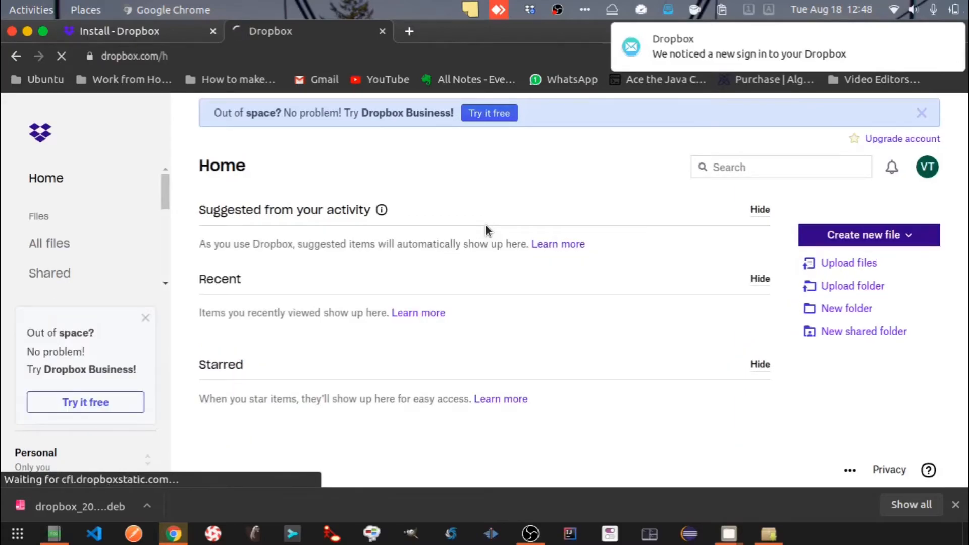
{"action": "left_click", "coordinate": [49, 243]}
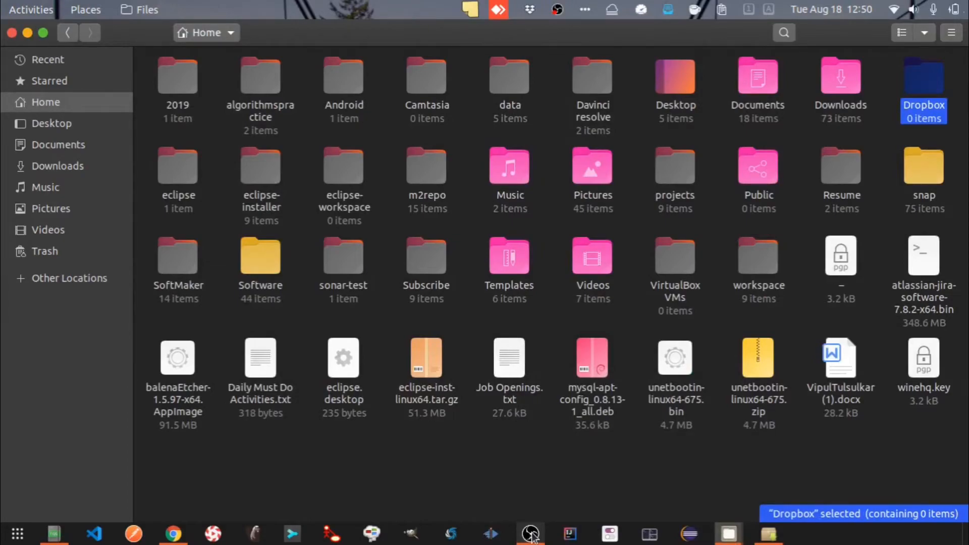
Step: Copy the Word .docx document from the home folder
{"action": "double_click", "coordinate": [923, 81]}
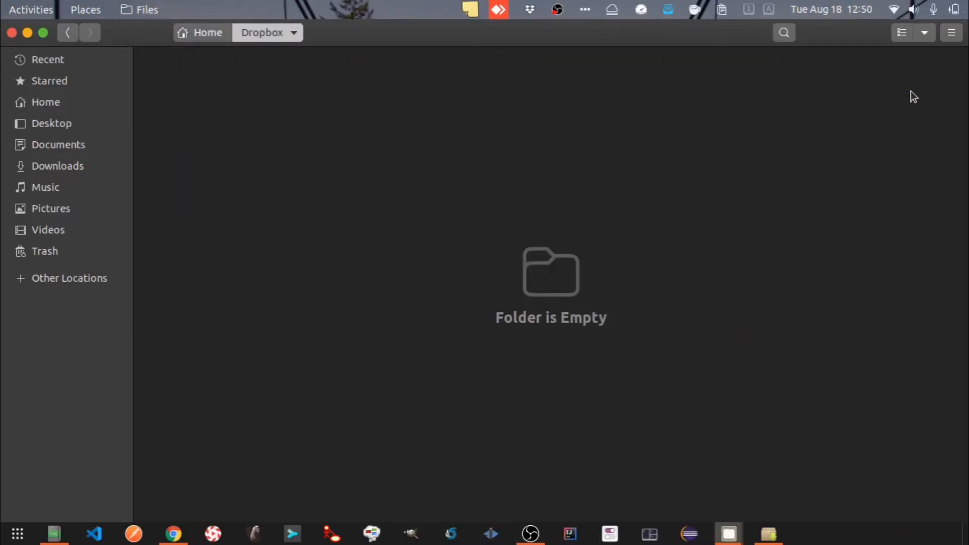
{"action": "left_click", "coordinate": [45, 102]}
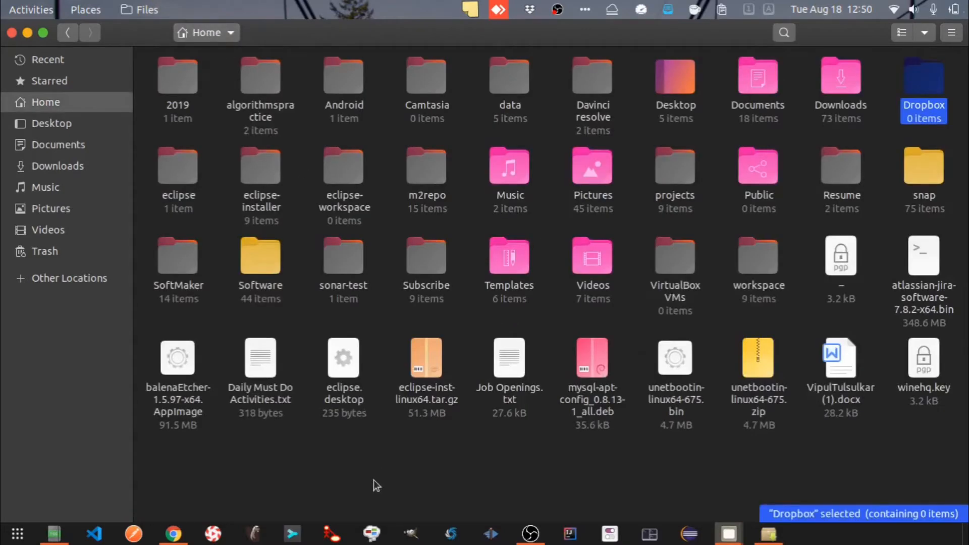
{"action": "mouse_move", "coordinate": [345, 463]}
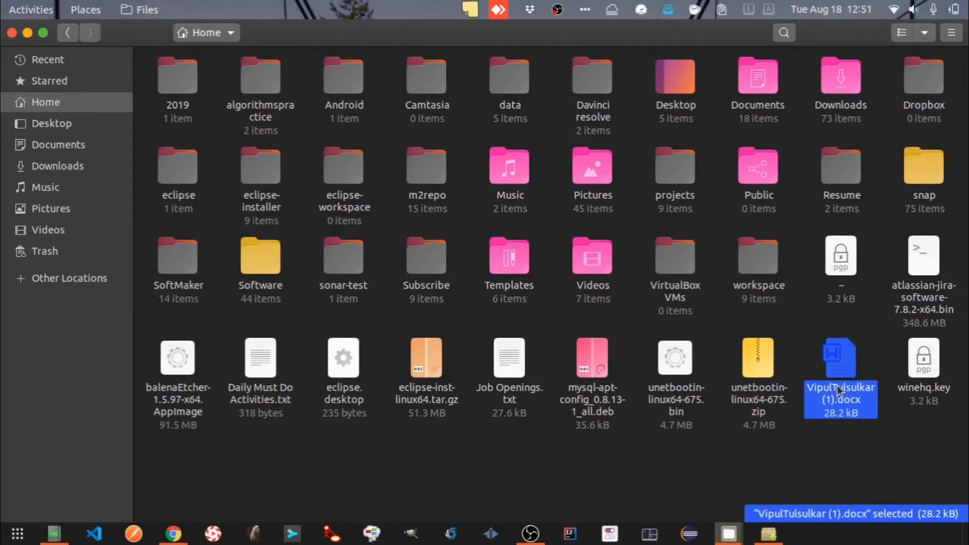
{"action": "right_click", "coordinate": [839, 396]}
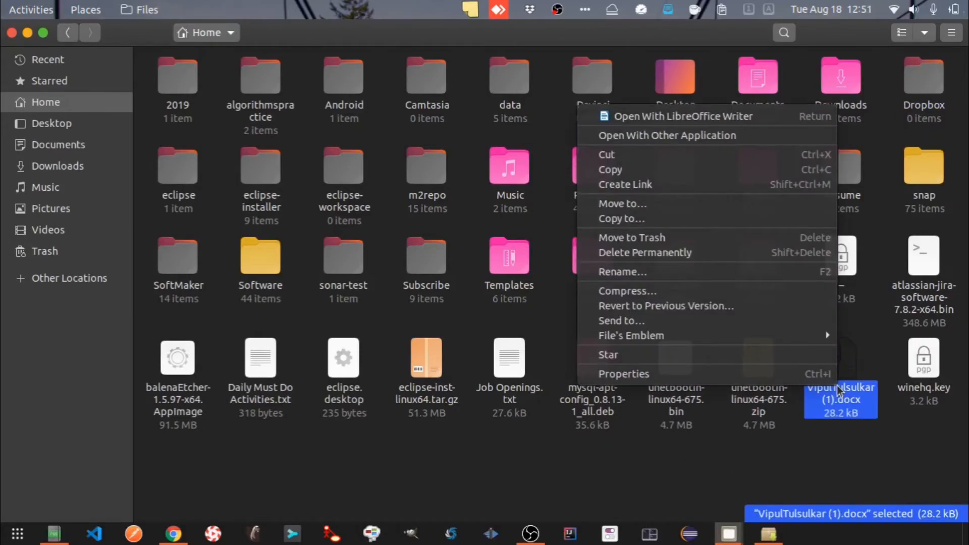
{"action": "left_click", "coordinate": [878, 110]}
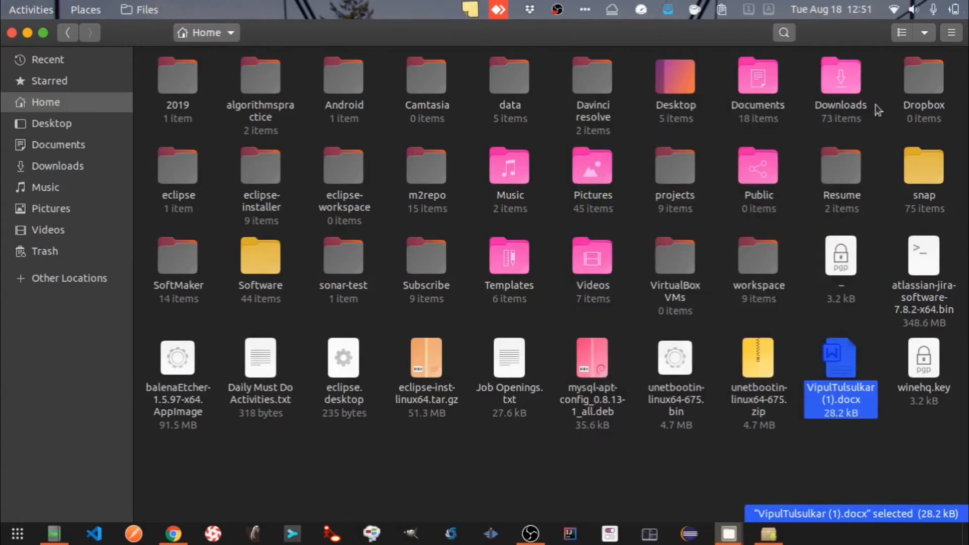
Step: Paste the Word document into the Dropbox folder
{"action": "double_click", "coordinate": [922, 76]}
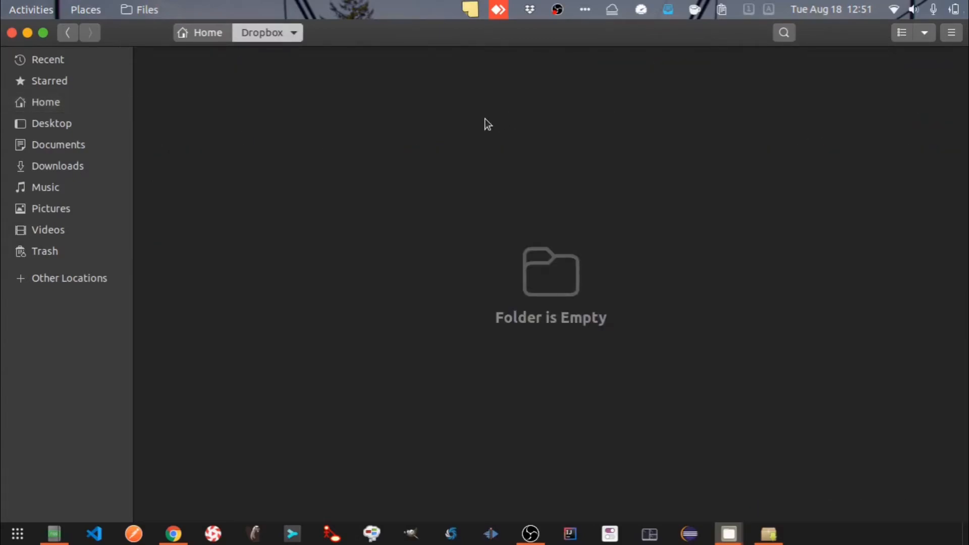
{"action": "right_click", "coordinate": [488, 124]}
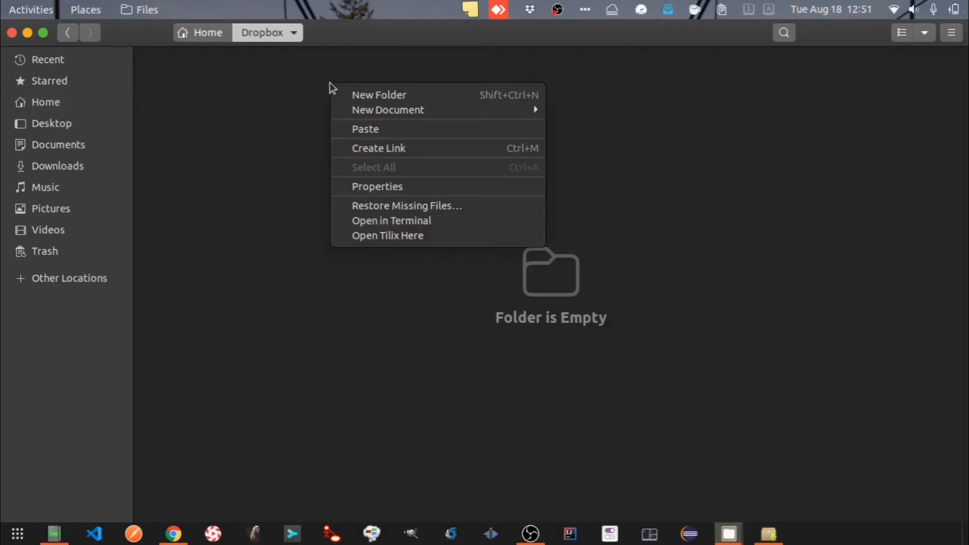
{"action": "left_click", "coordinate": [366, 129]}
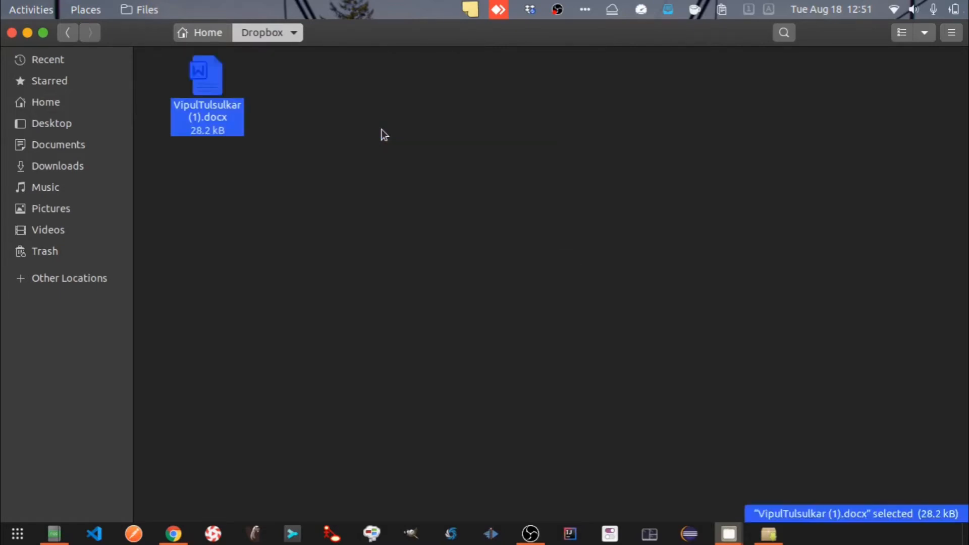
Step: Launch the Dropbox website from the Dropbox tray icon's menu
{"action": "left_click", "coordinate": [383, 135]}
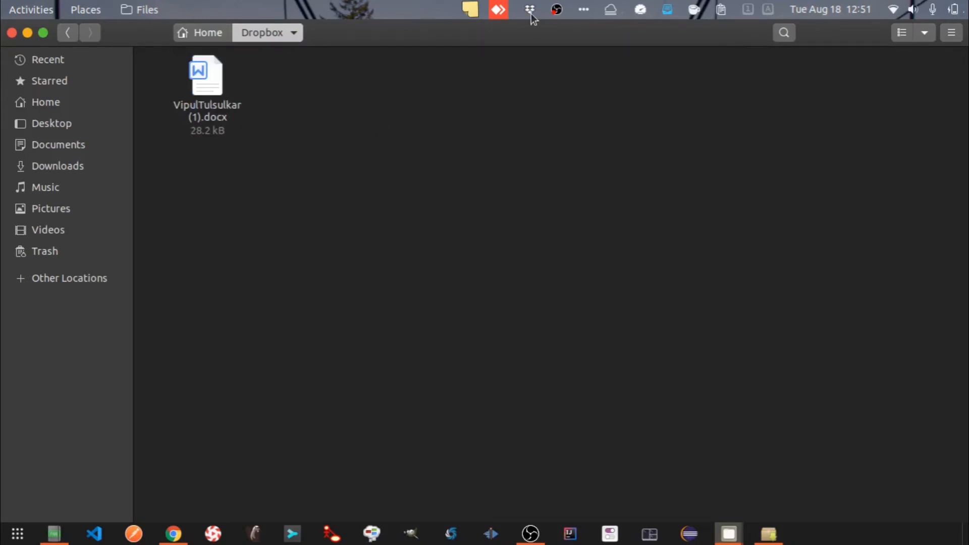
{"action": "left_click", "coordinate": [529, 10]}
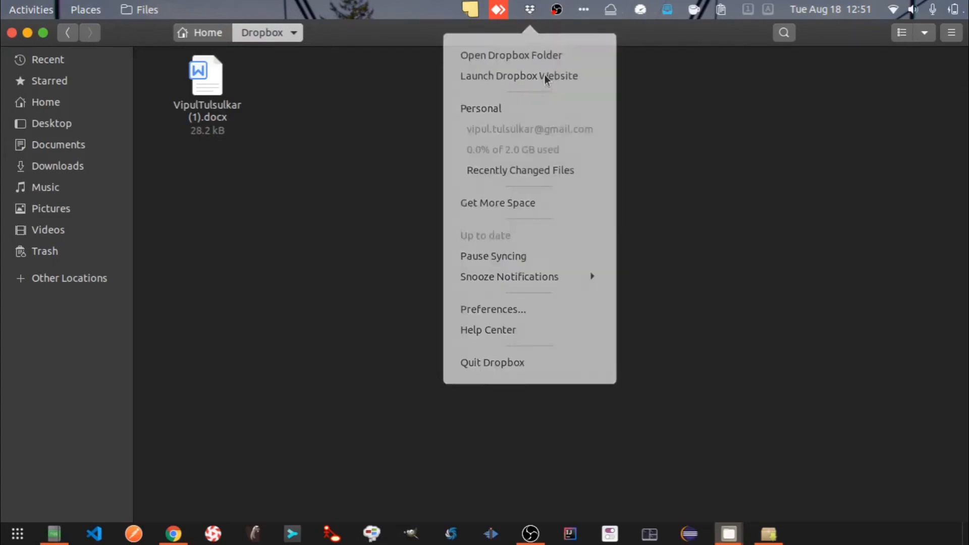
{"action": "left_click", "coordinate": [518, 75]}
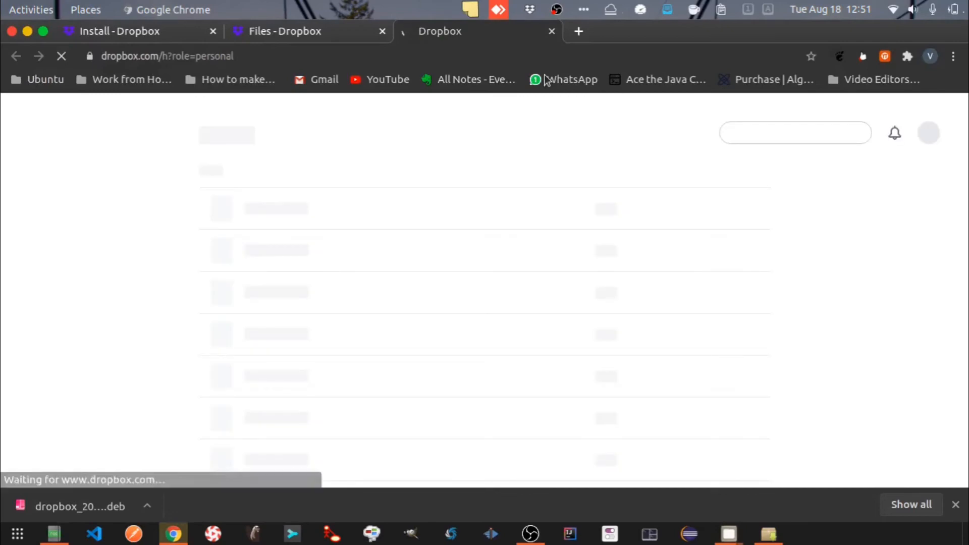